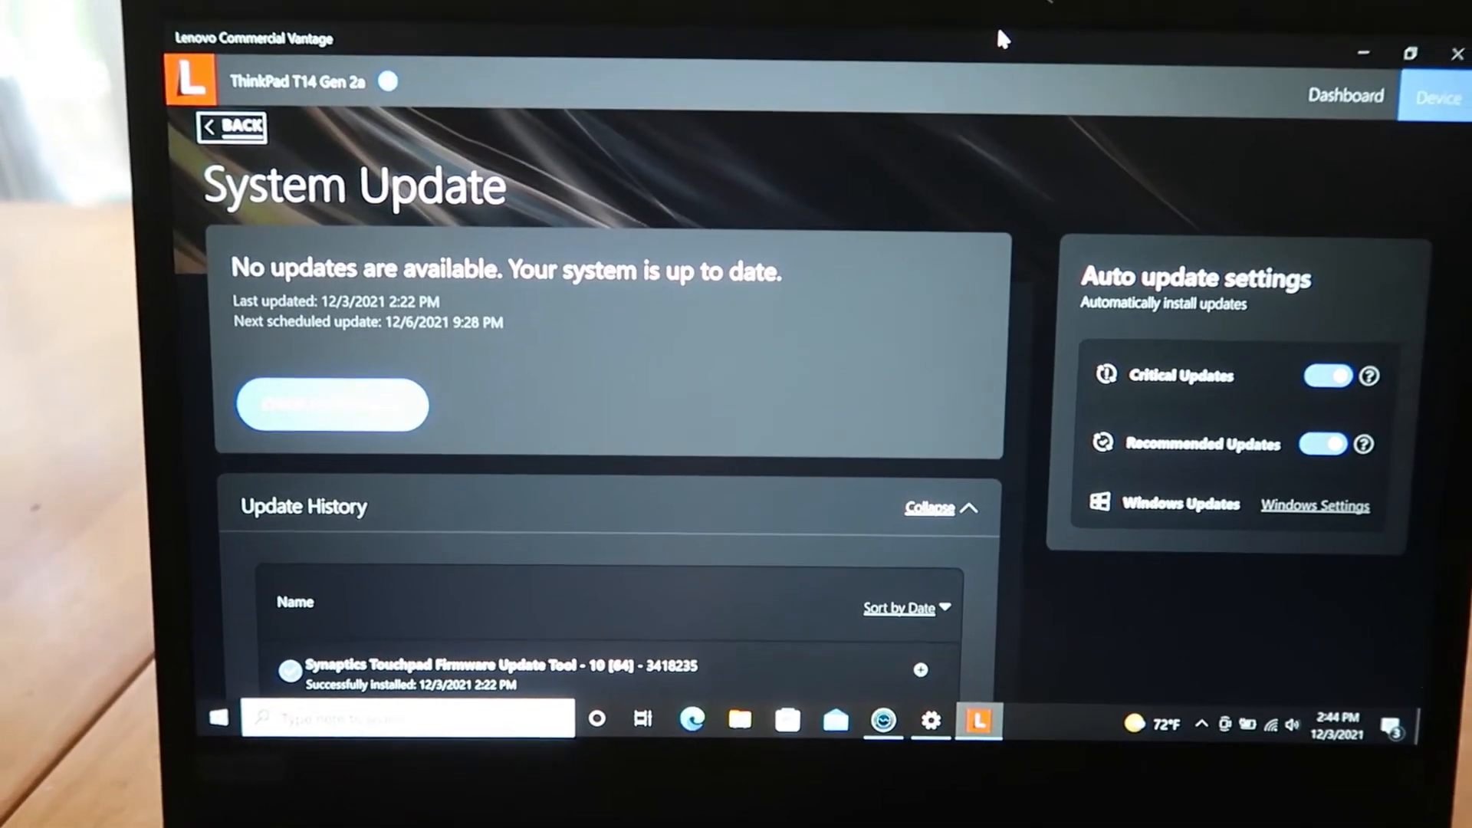
- Confirm Windows Update shows up to date, then launch Novabench
click(1314, 505)
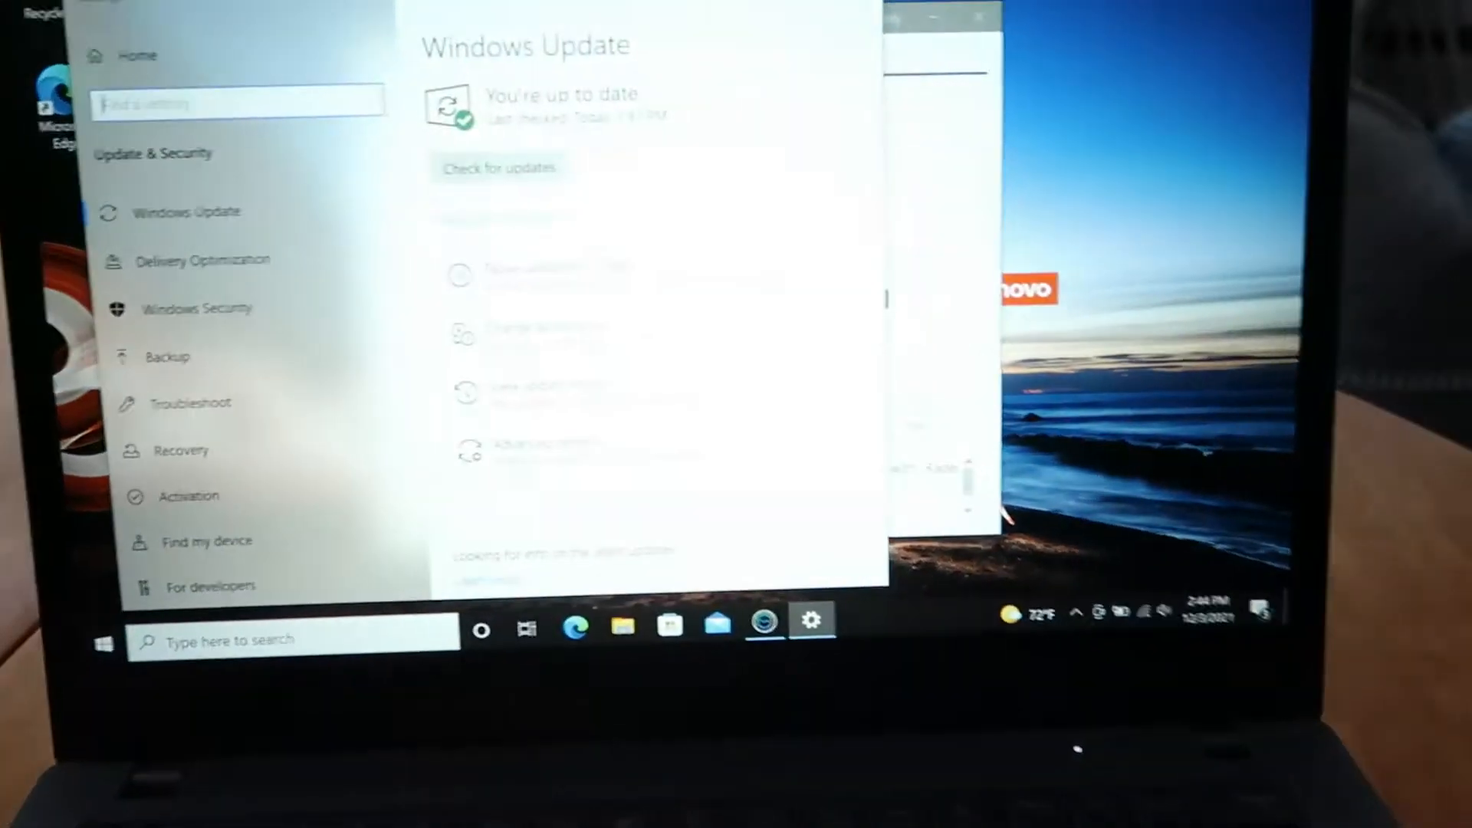
click(762, 626)
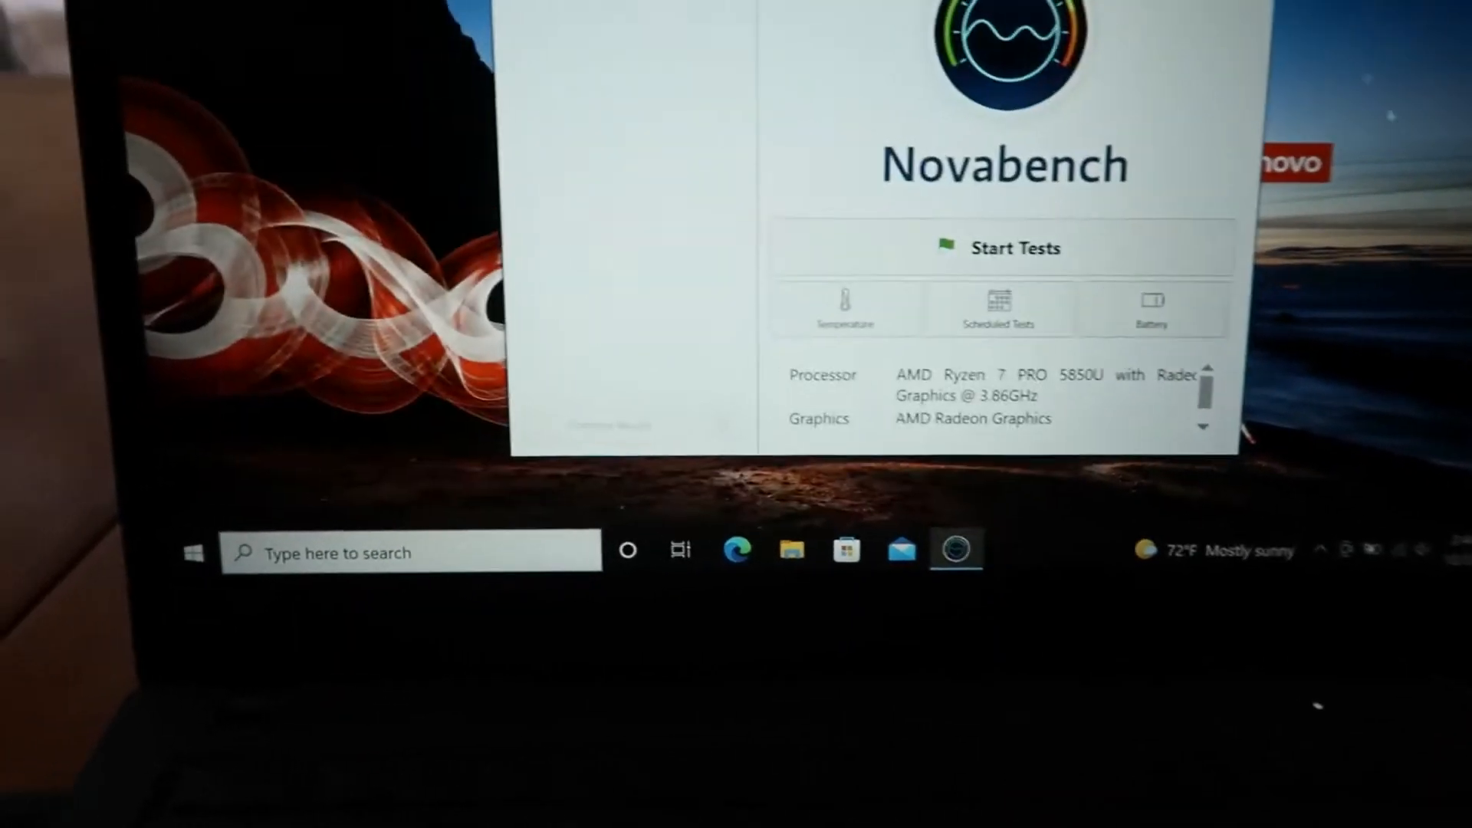
- Start the Novabench benchmark tests on the Windows 10 install
click(1392, 564)
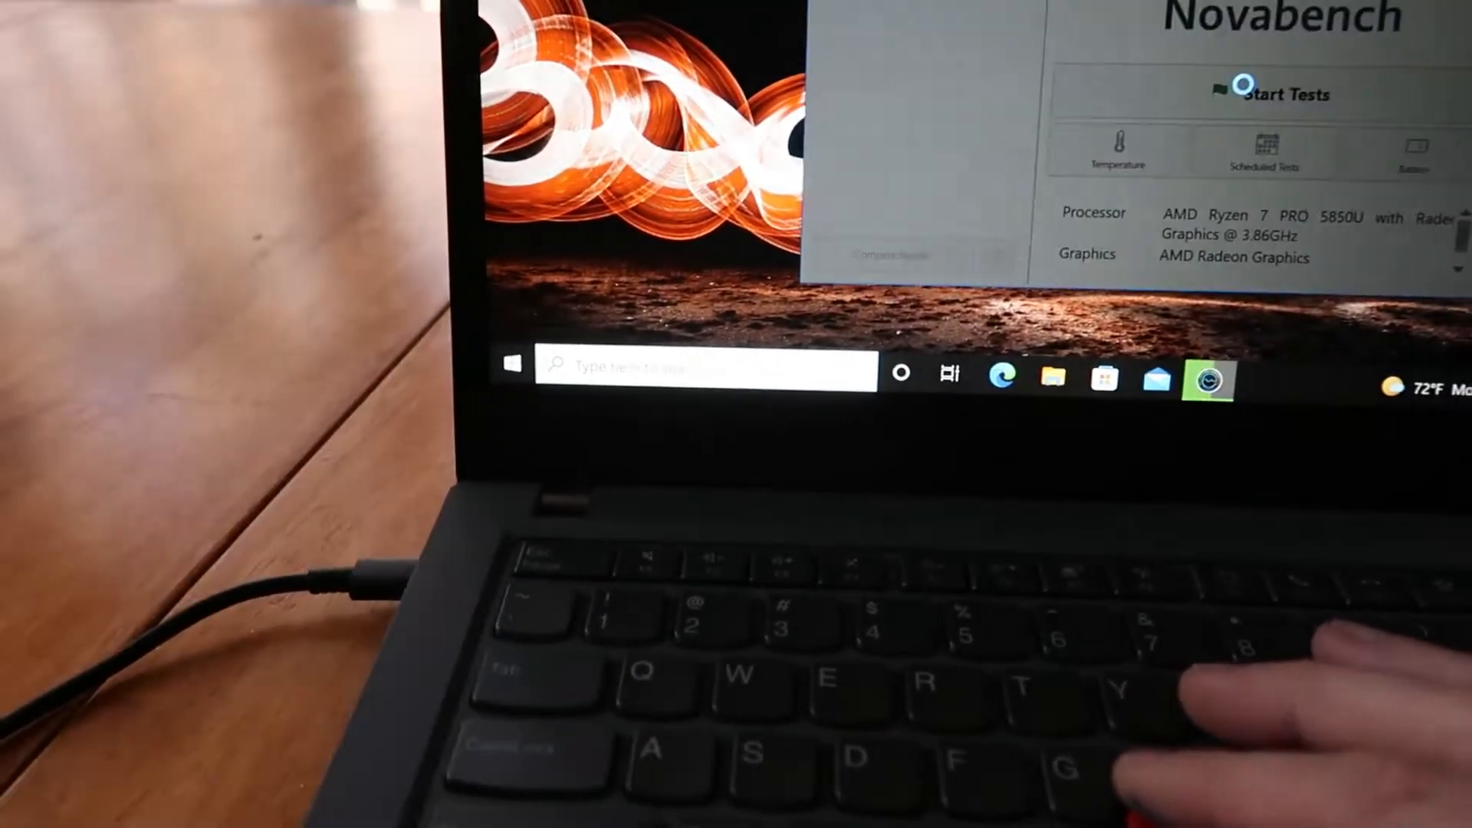
click(1277, 94)
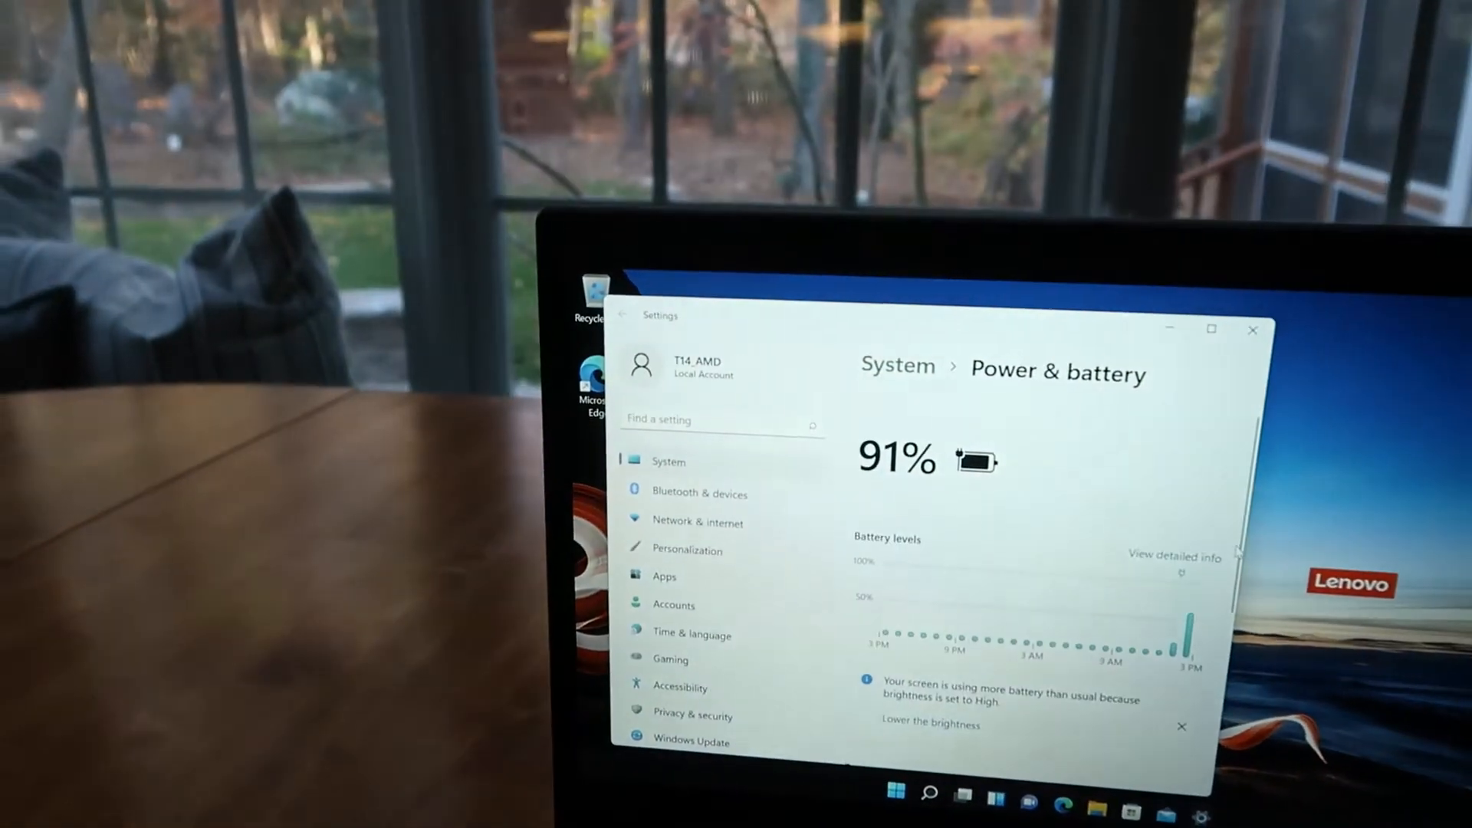
- Review the Power & battery page (91%, Balanced) and close Settings
scroll(down, 3)
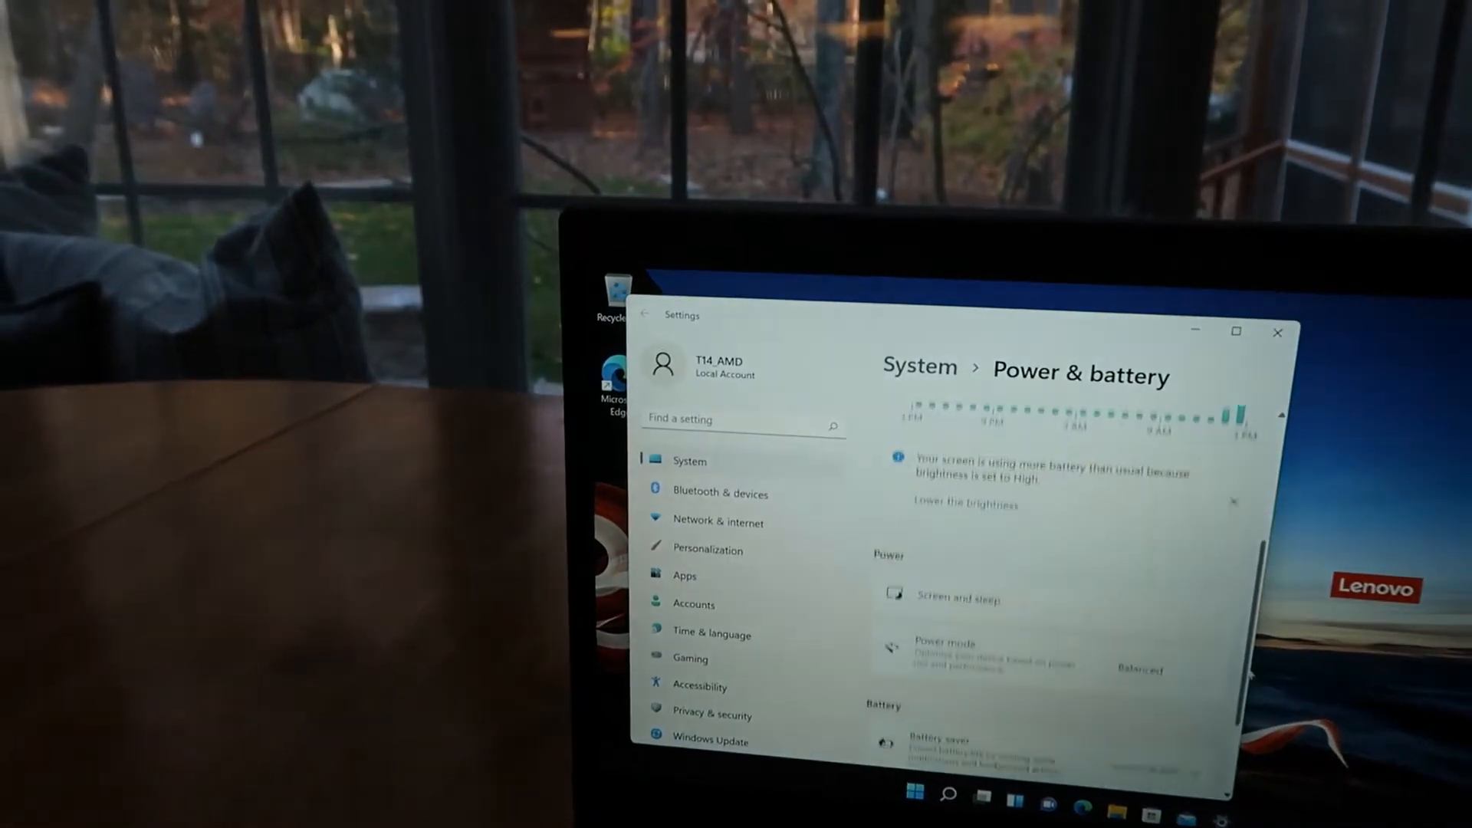
click(1136, 668)
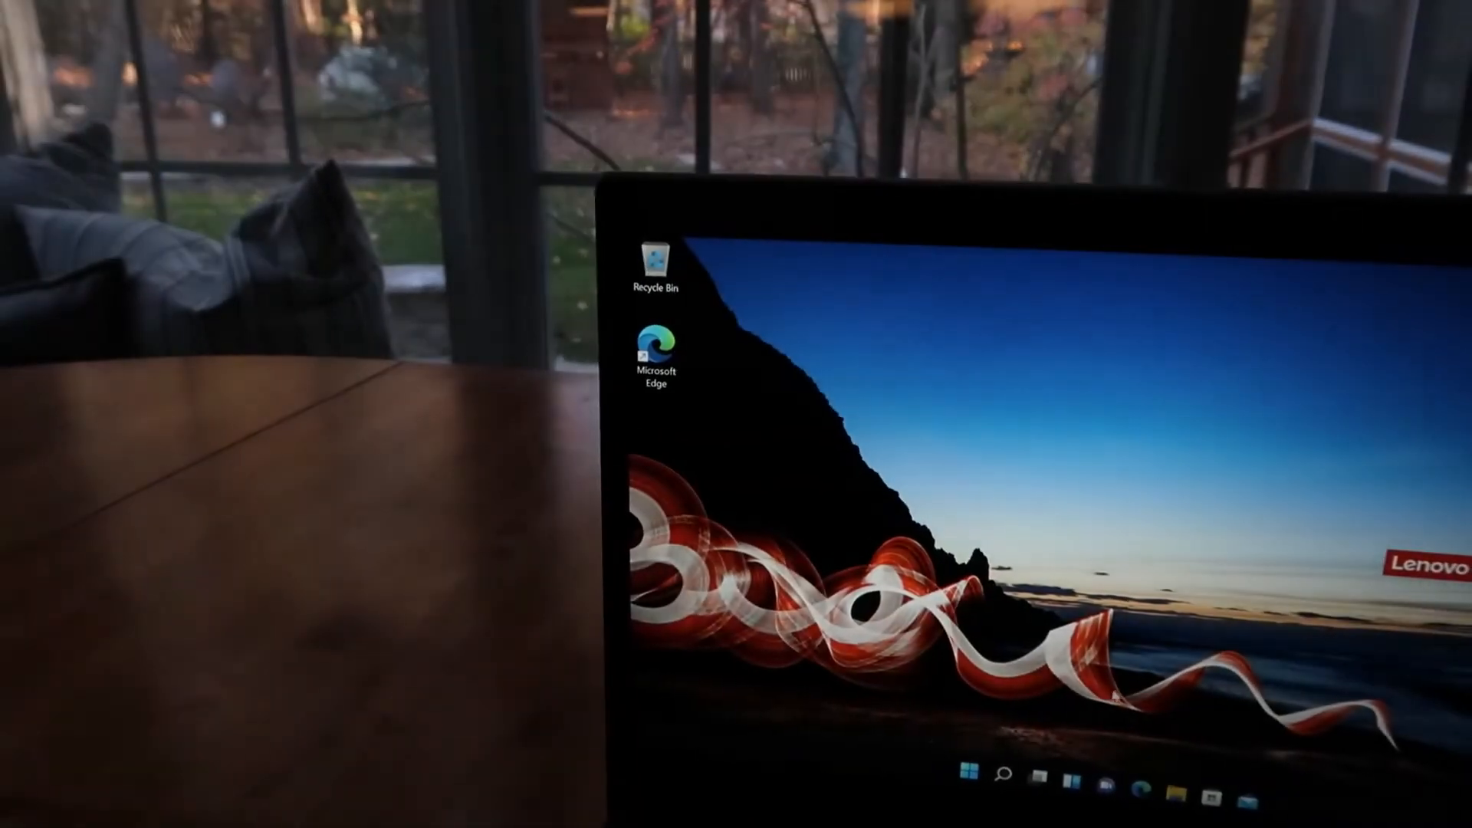
- Browse the Start menu's All apps list down toward Novabench
click(983, 776)
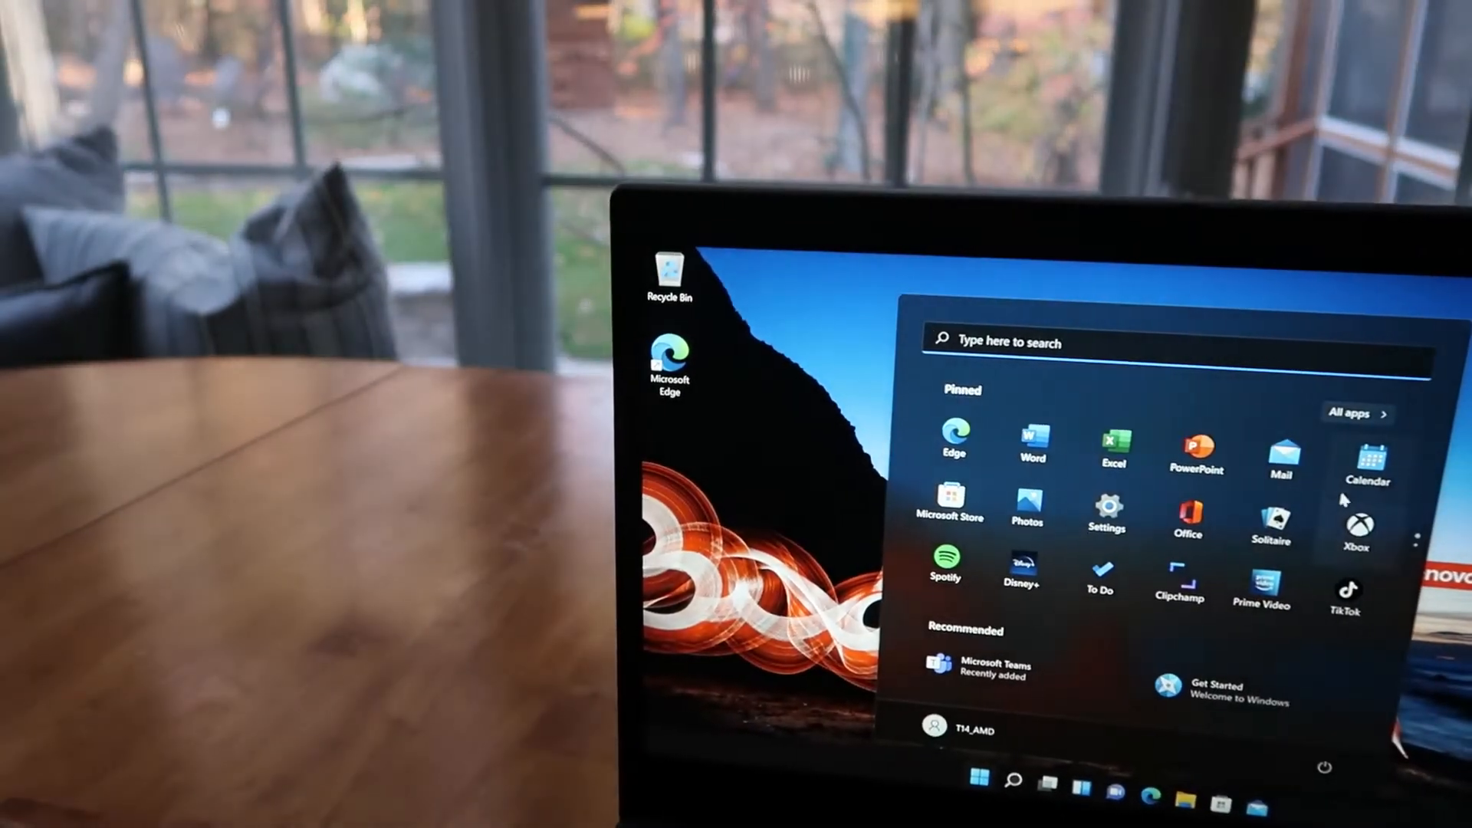
click(1353, 412)
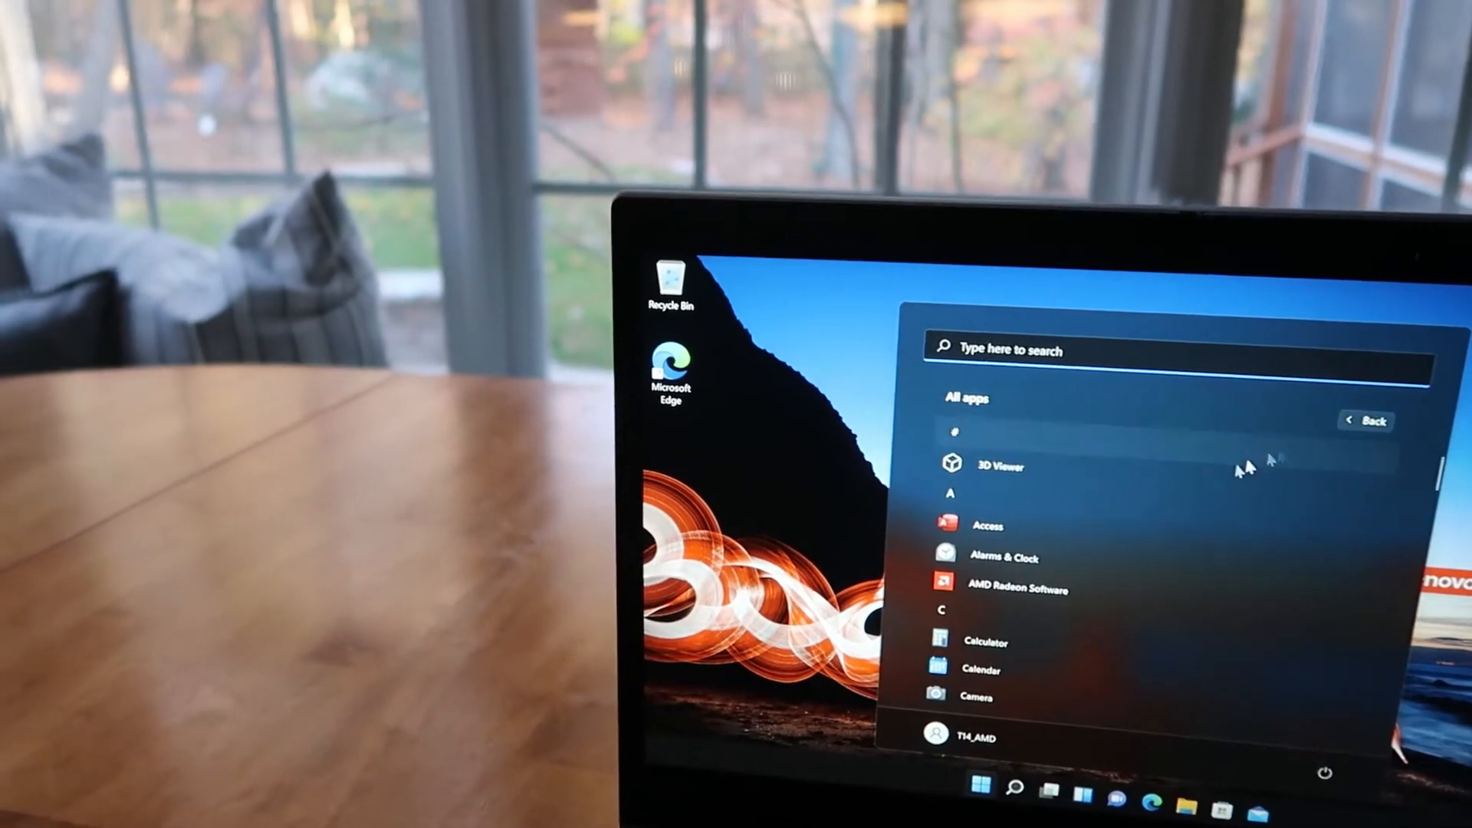
scroll(down, 3)
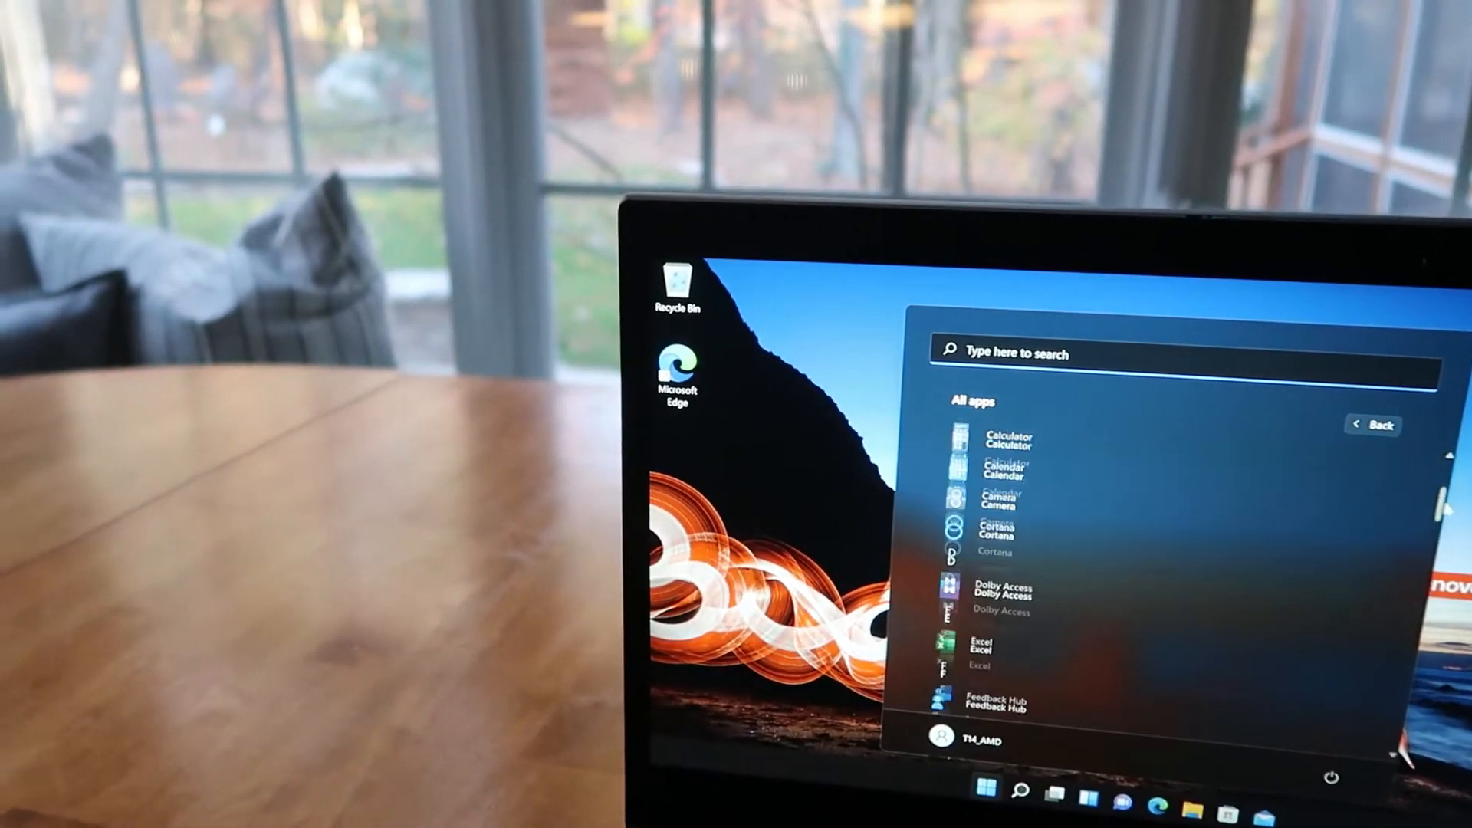
scroll(down, 3)
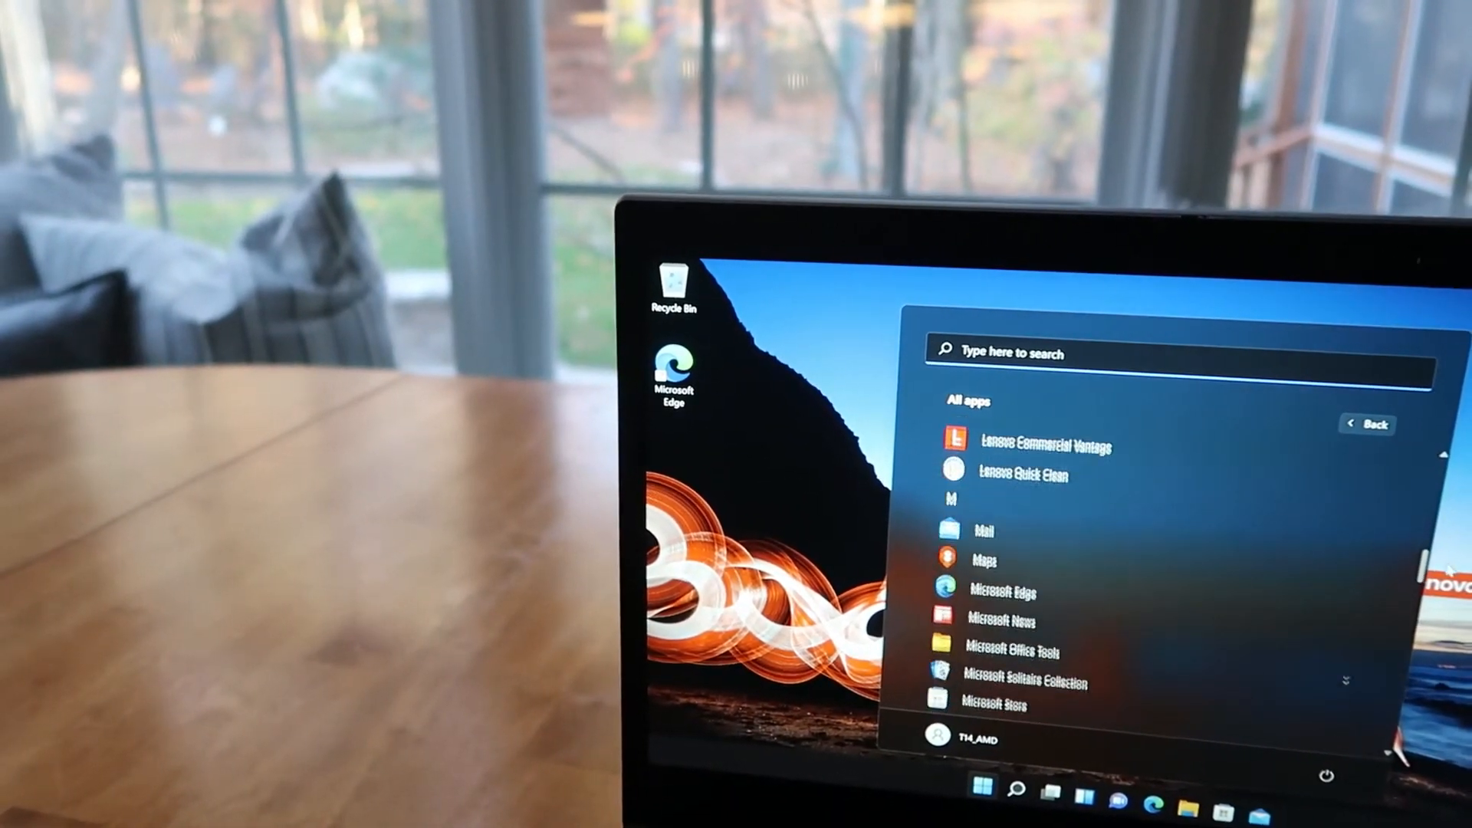
scroll(down, 3)
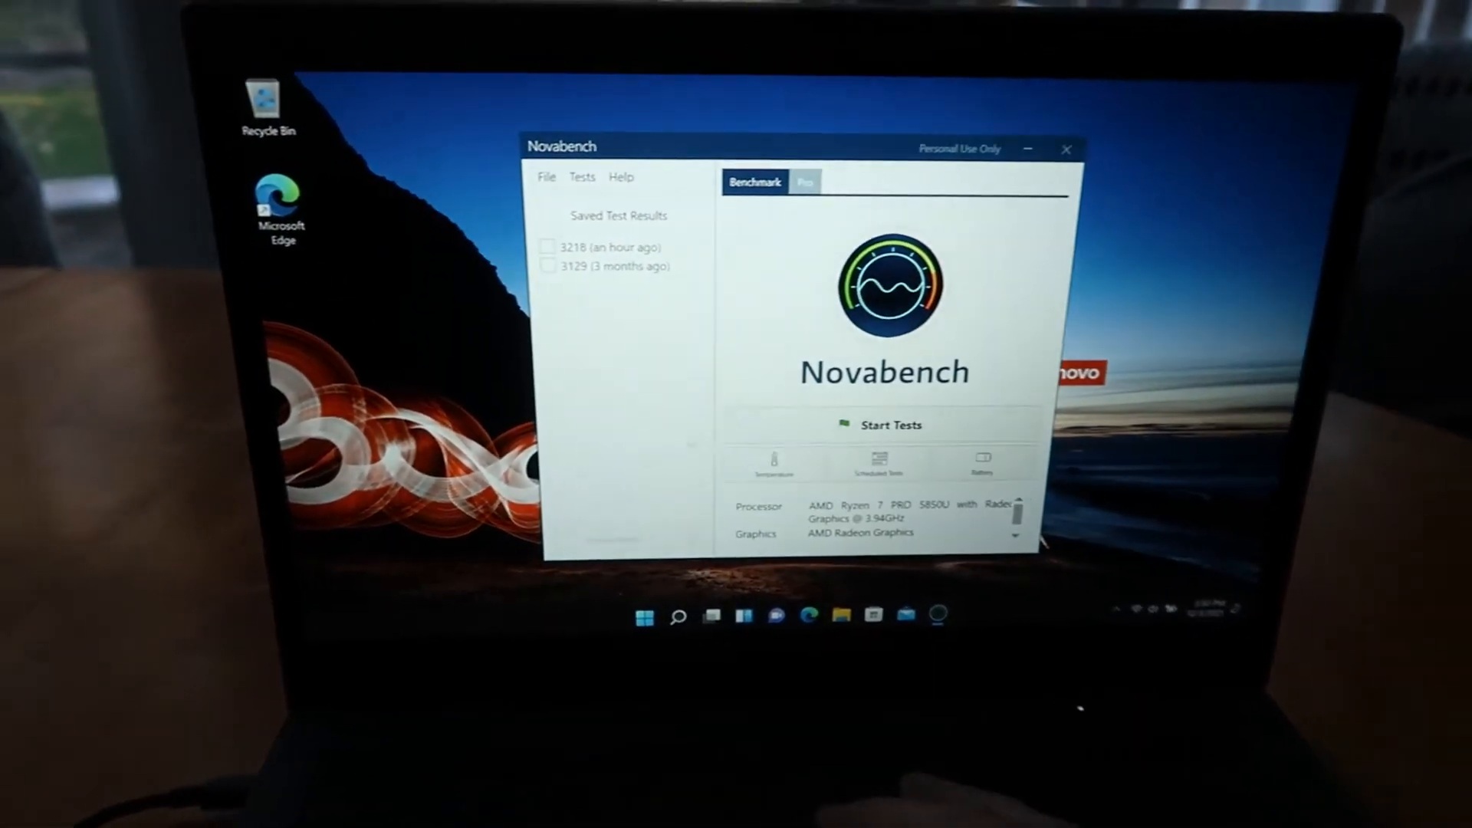
- Start a new Novabench benchmark run under Windows 11
click(887, 425)
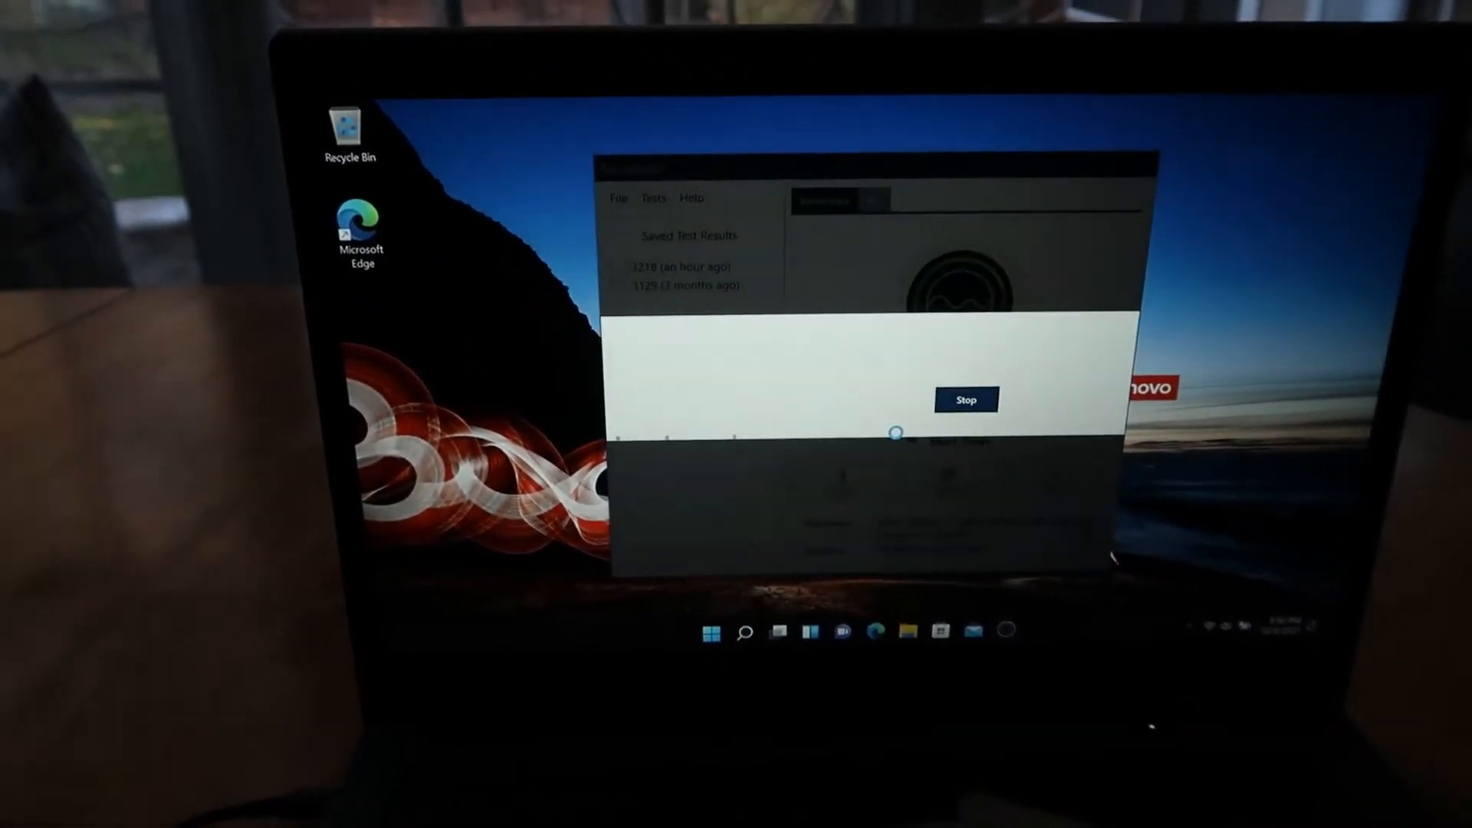